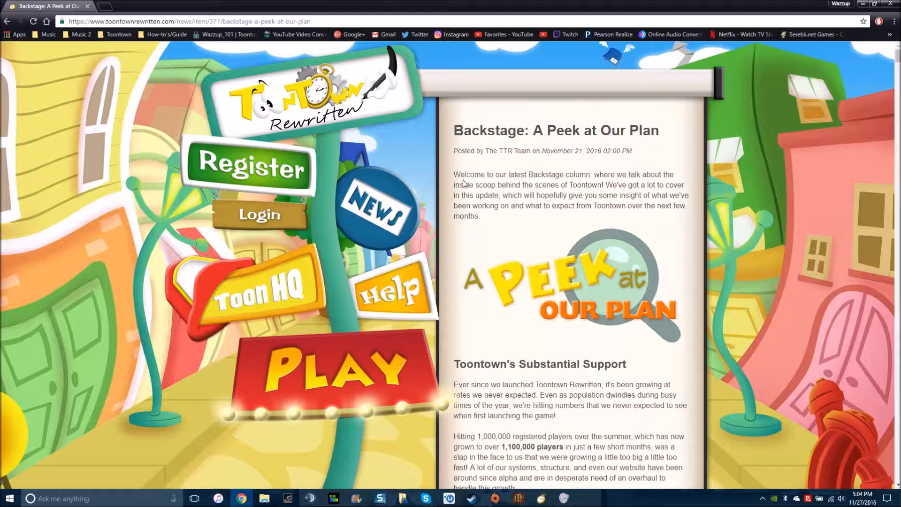
pyautogui.scroll(-3)
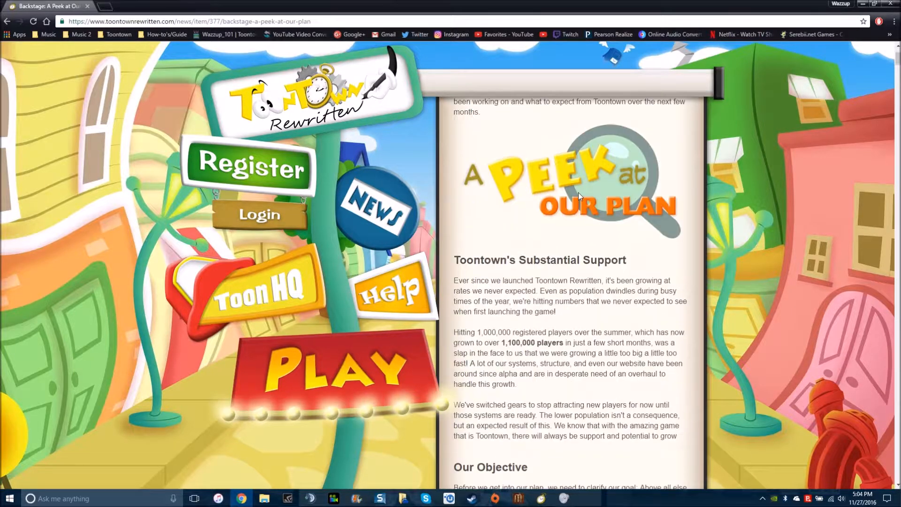
pyautogui.scroll(-3)
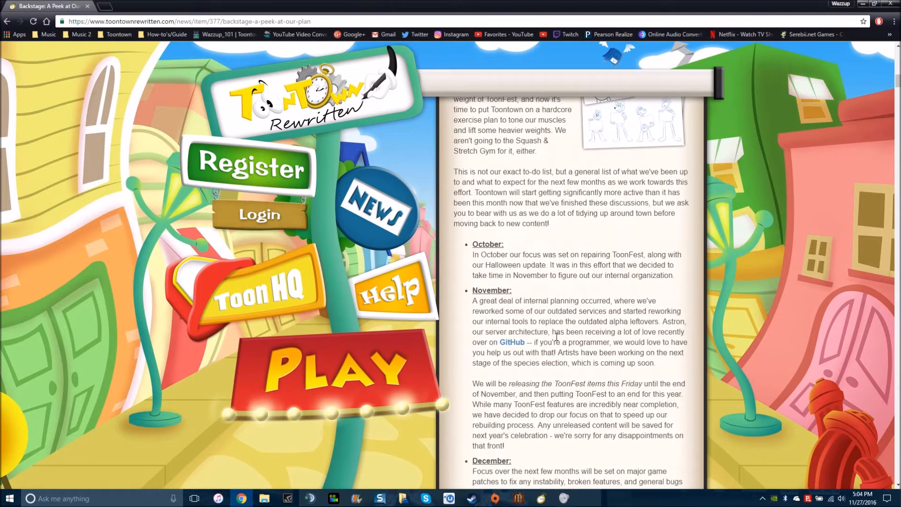
pyautogui.scroll(-3)
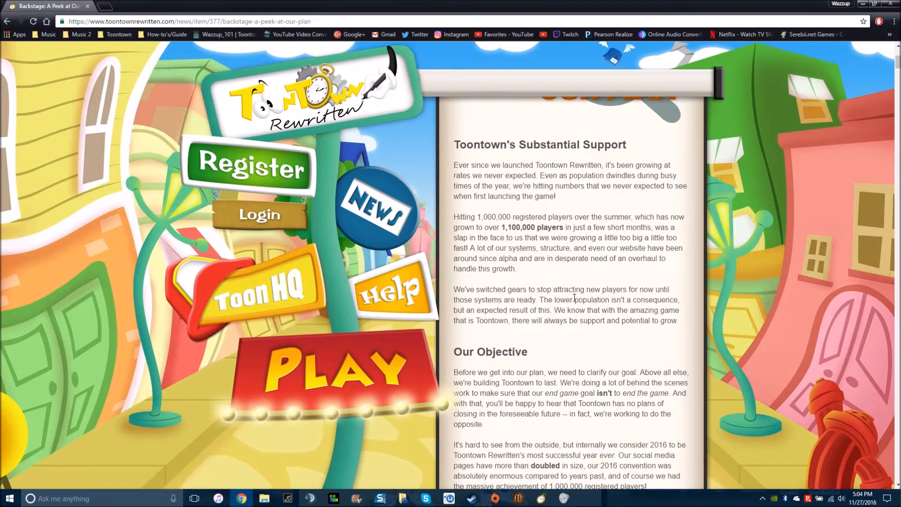
pyautogui.scroll(3)
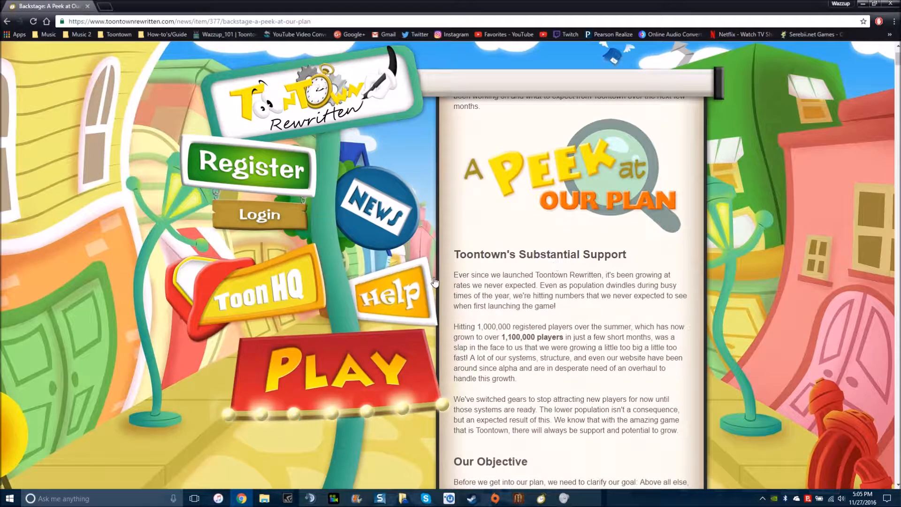
pyautogui.scroll(-3)
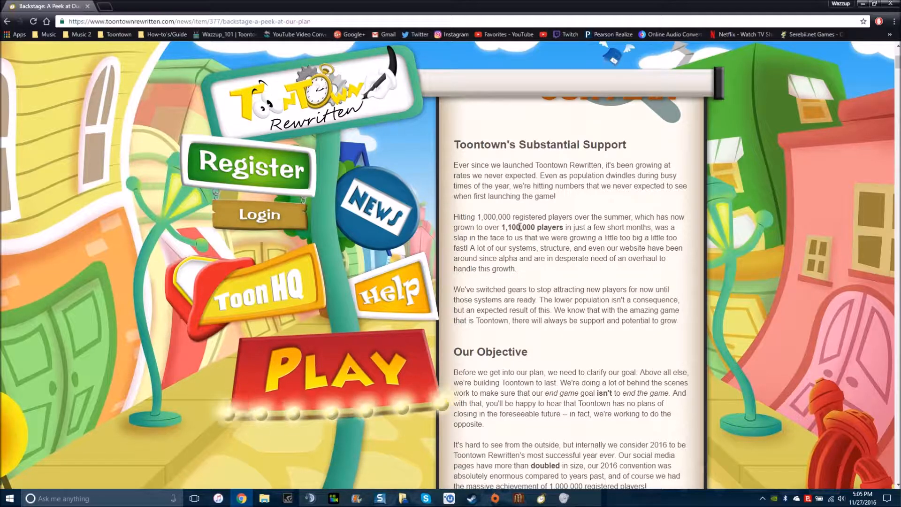
pyautogui.scroll(-3)
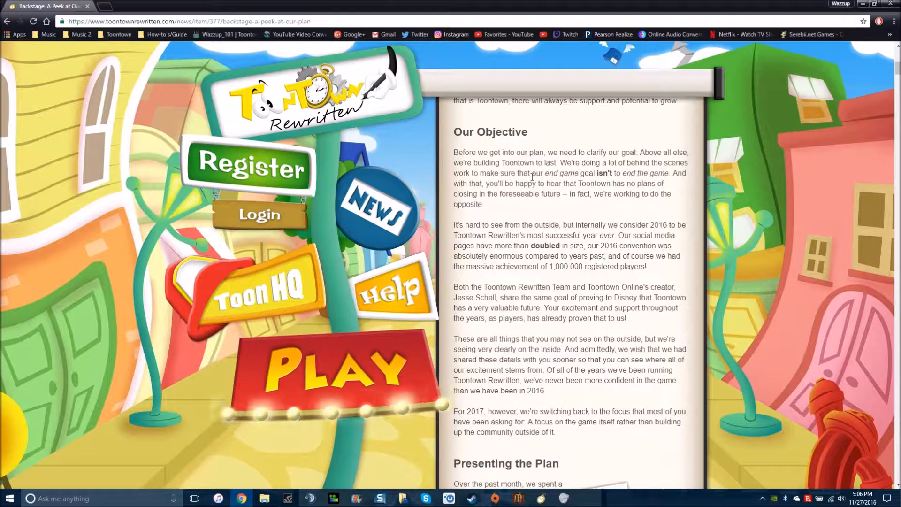
pyautogui.scroll(-3)
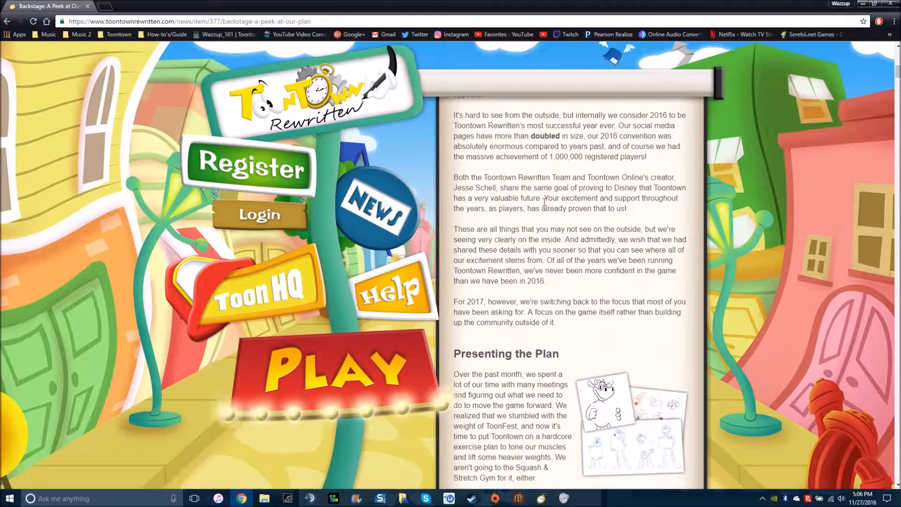
pyautogui.scroll(-3)
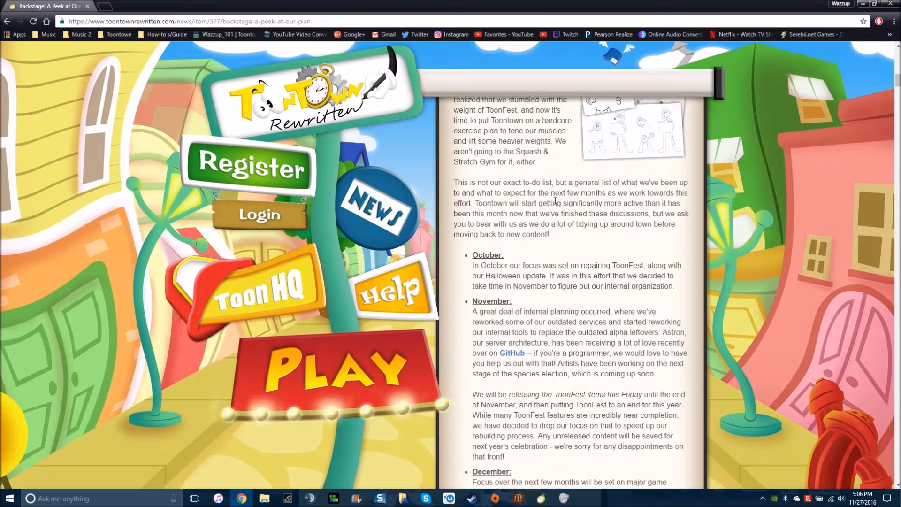
pyautogui.scroll(-3)
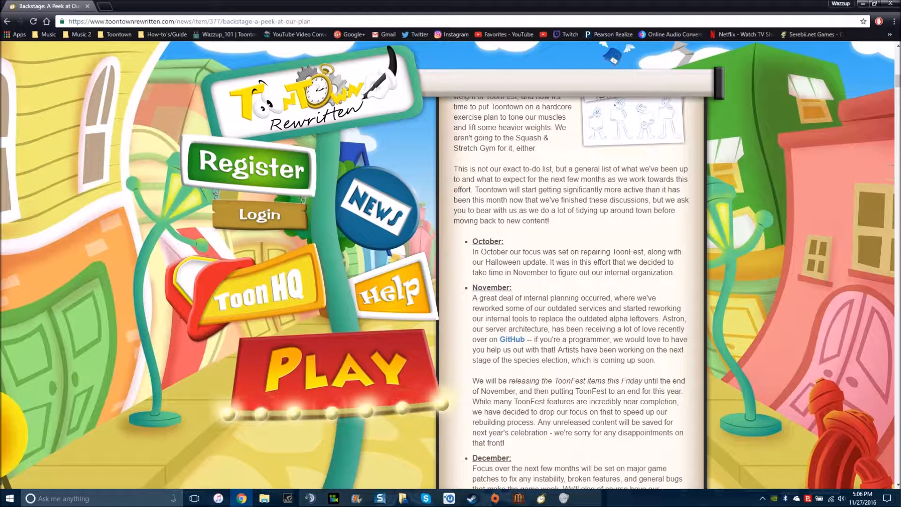
pyautogui.scroll(-3)
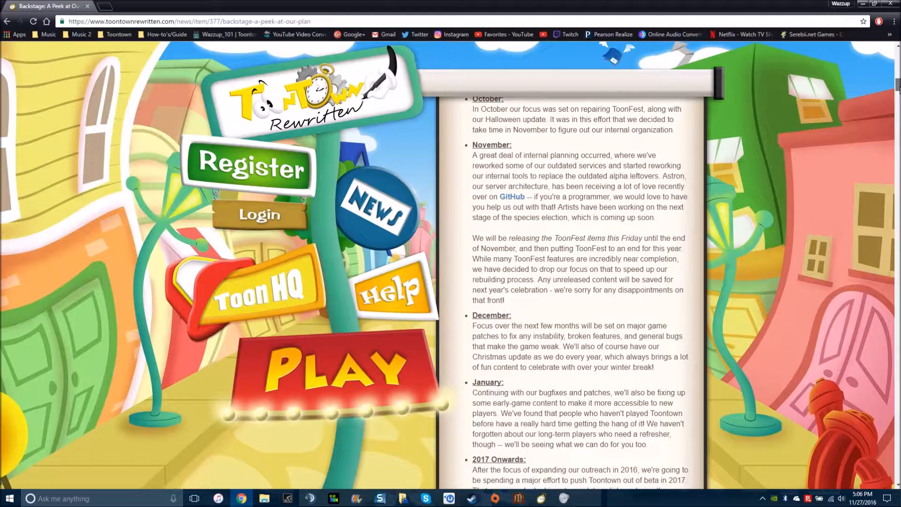
pyautogui.scroll(3)
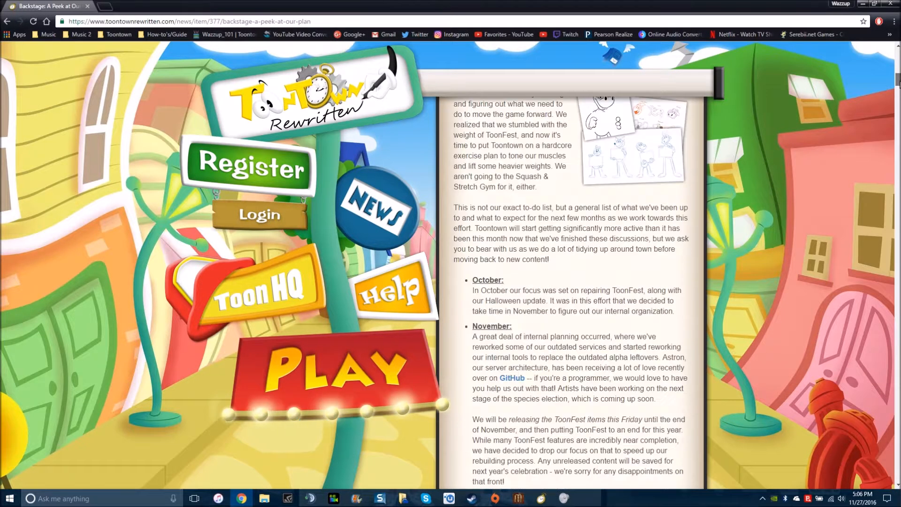
pyautogui.scroll(-3)
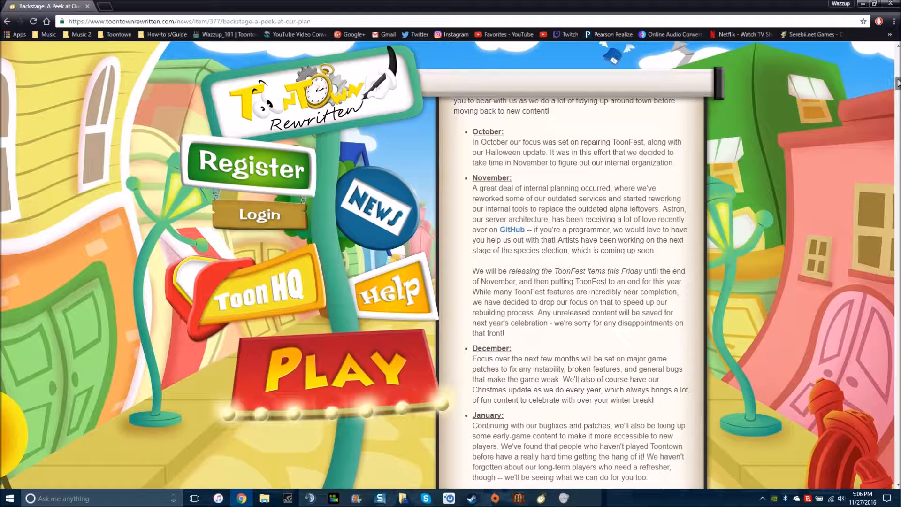
pyautogui.scroll(-3)
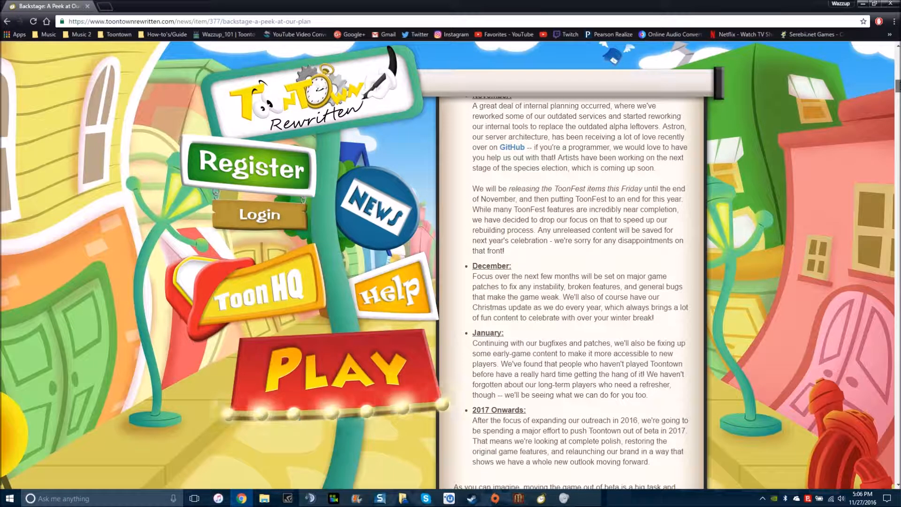
pyautogui.scroll(3)
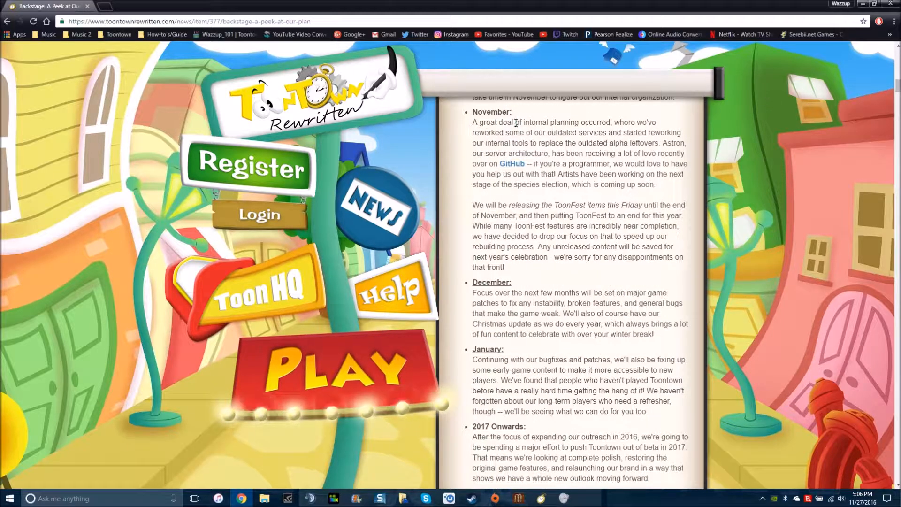
pyautogui.moveTo(550, 141)
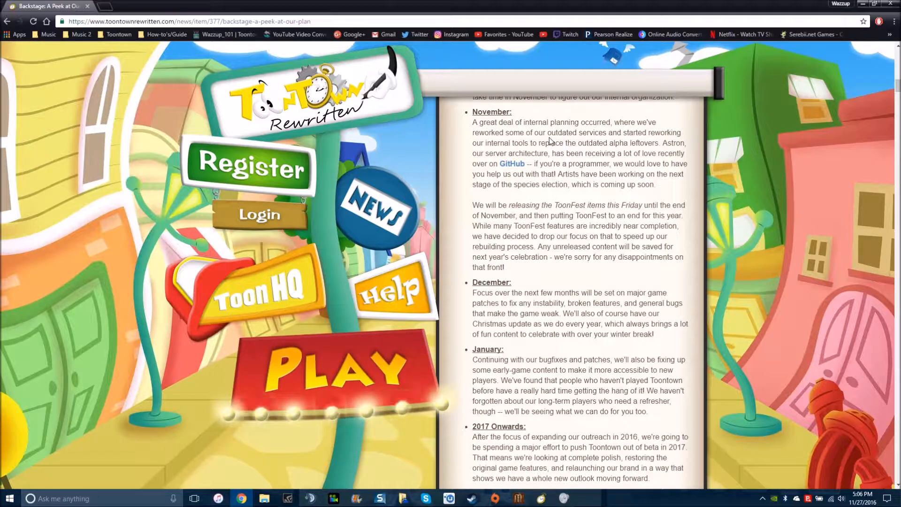
pyautogui.moveTo(620, 90)
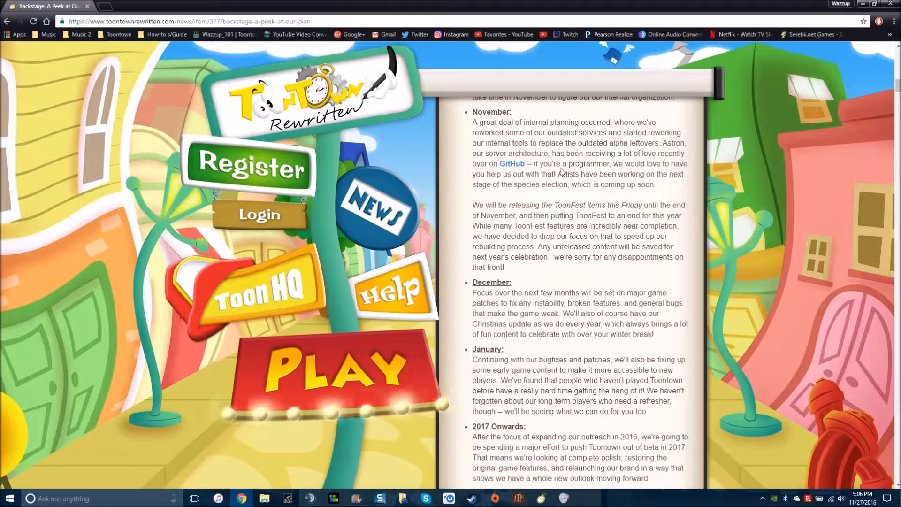
pyautogui.moveTo(560, 155)
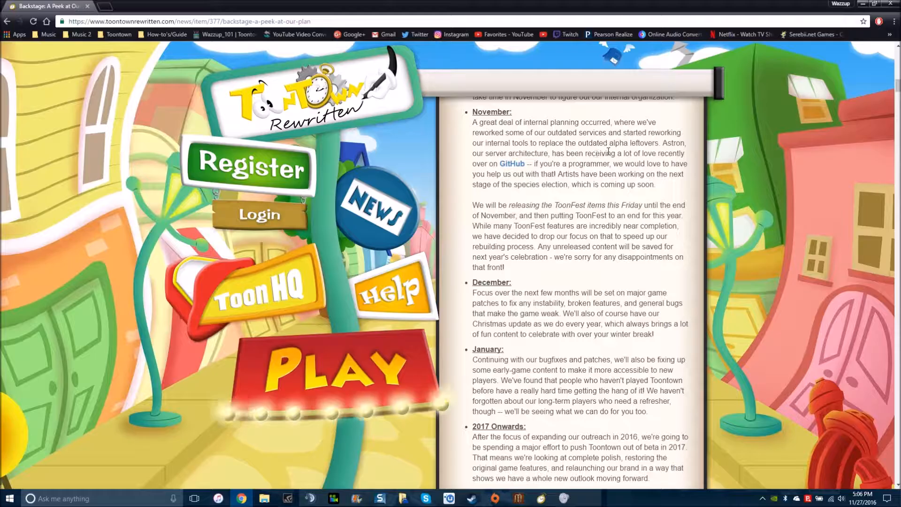
pyautogui.moveTo(512, 163)
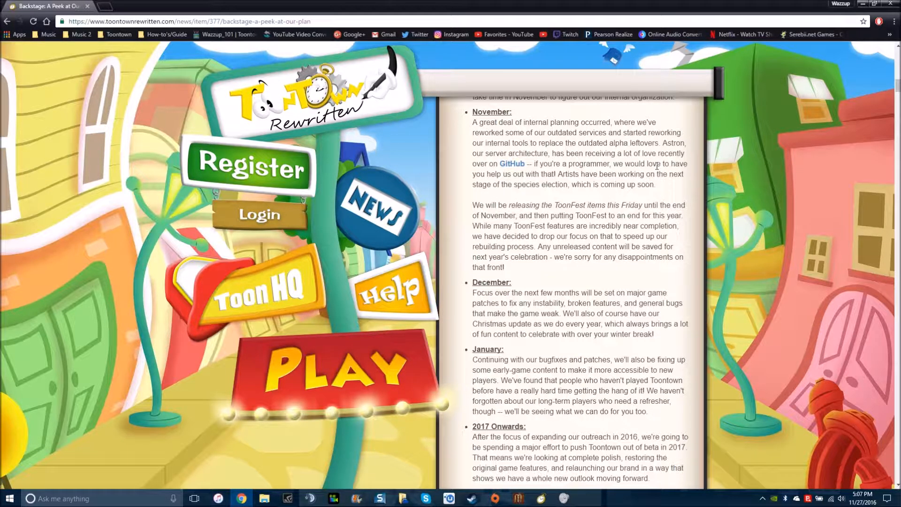
pyautogui.moveTo(505, 120)
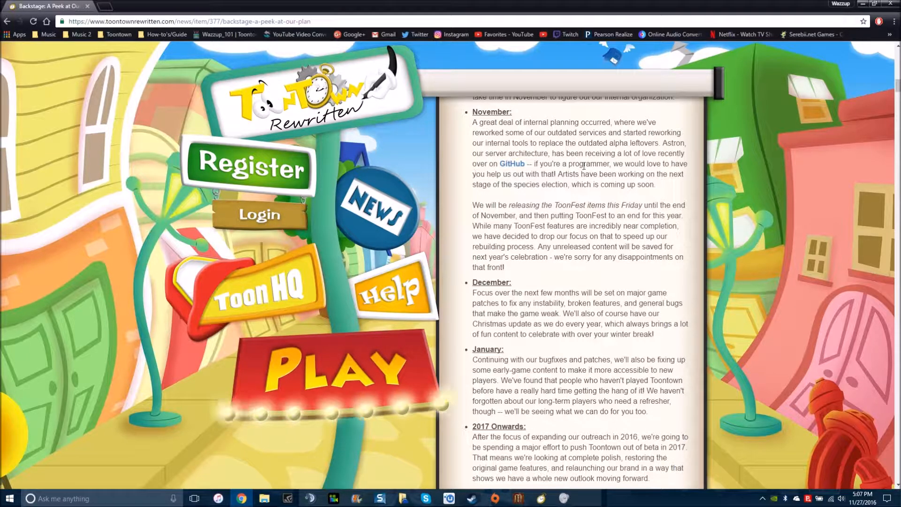
pyautogui.moveTo(510, 164)
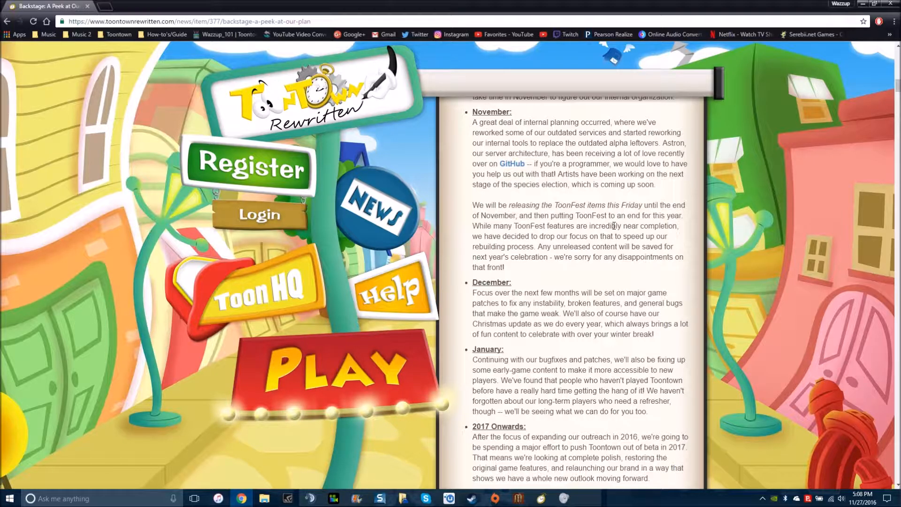
pyautogui.moveTo(491, 205)
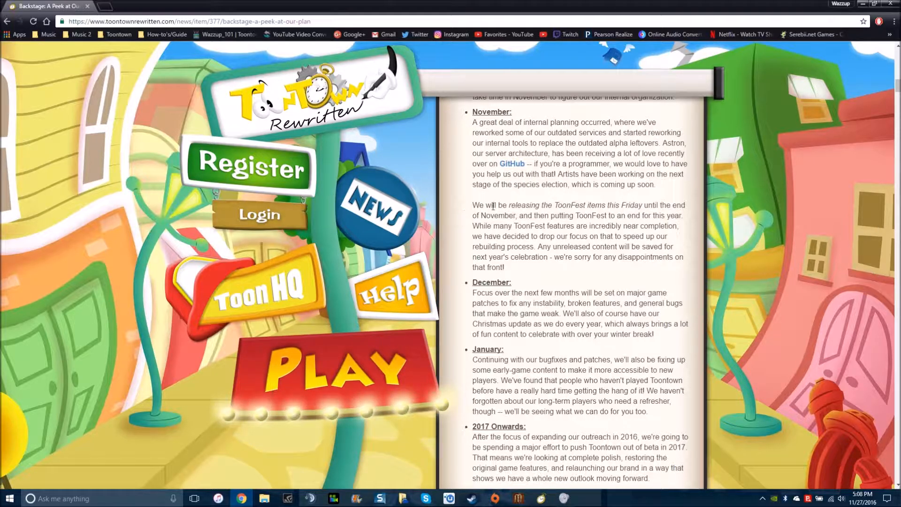
pyautogui.scroll(-3)
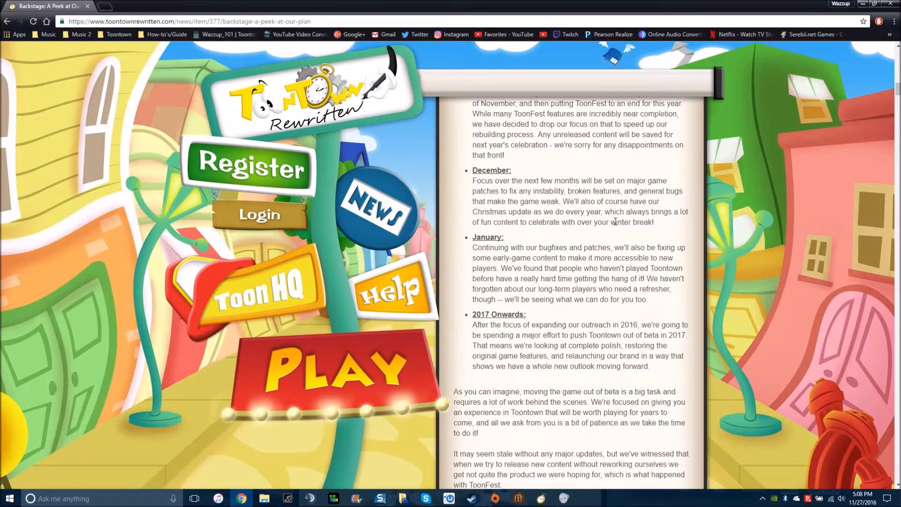
pyautogui.scroll(3)
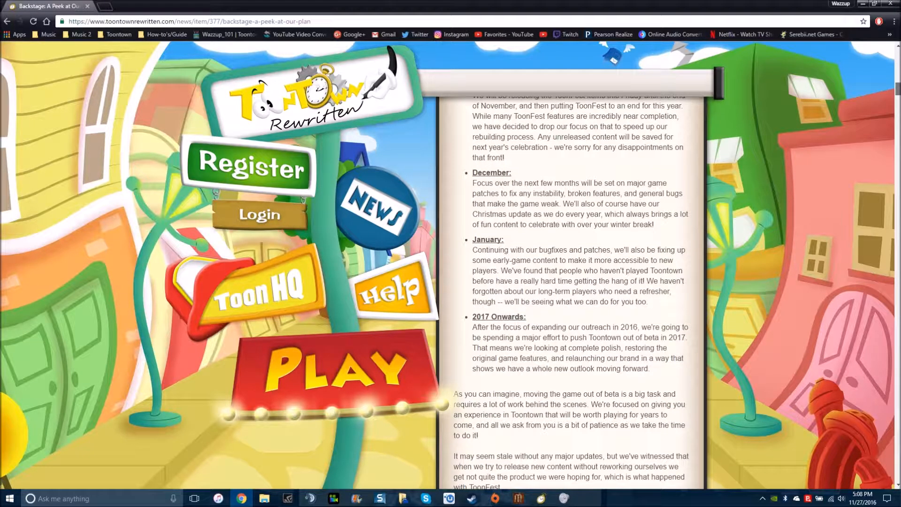
pyautogui.scroll(-3)
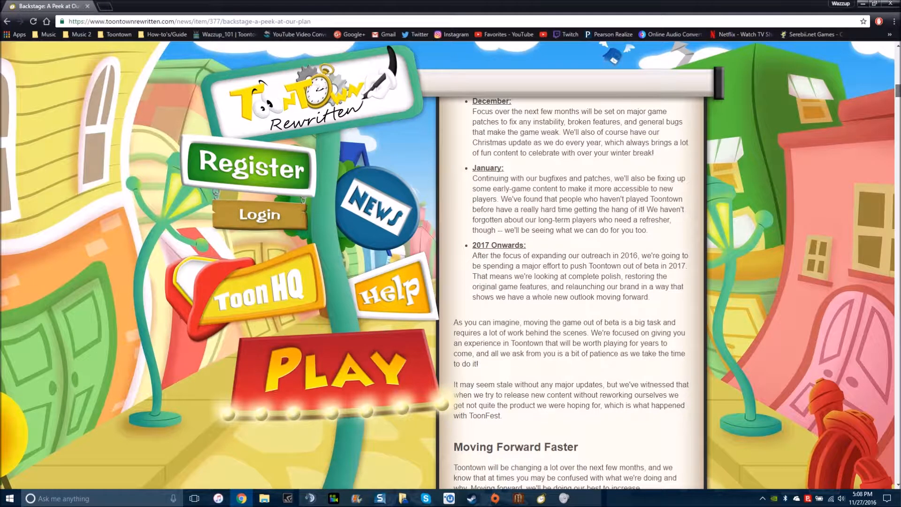
pyautogui.moveTo(883, 98)
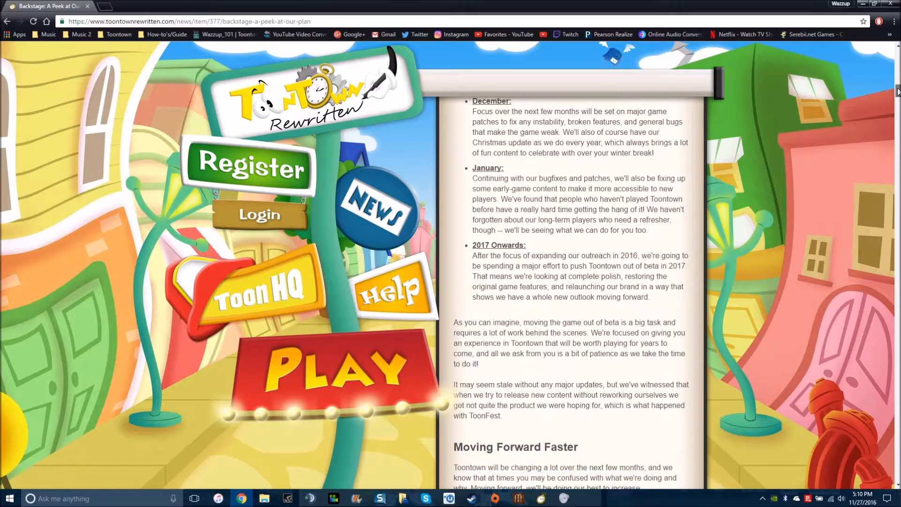
pyautogui.scroll(-3)
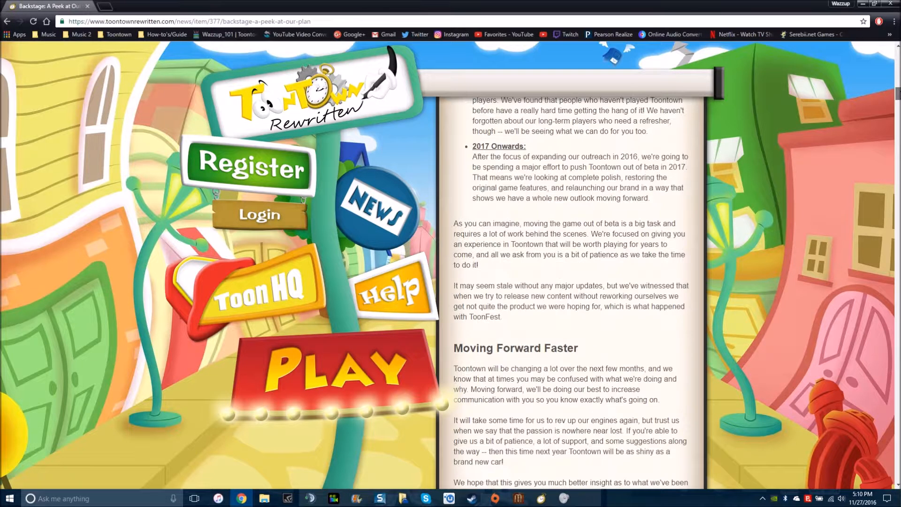
pyautogui.scroll(-3)
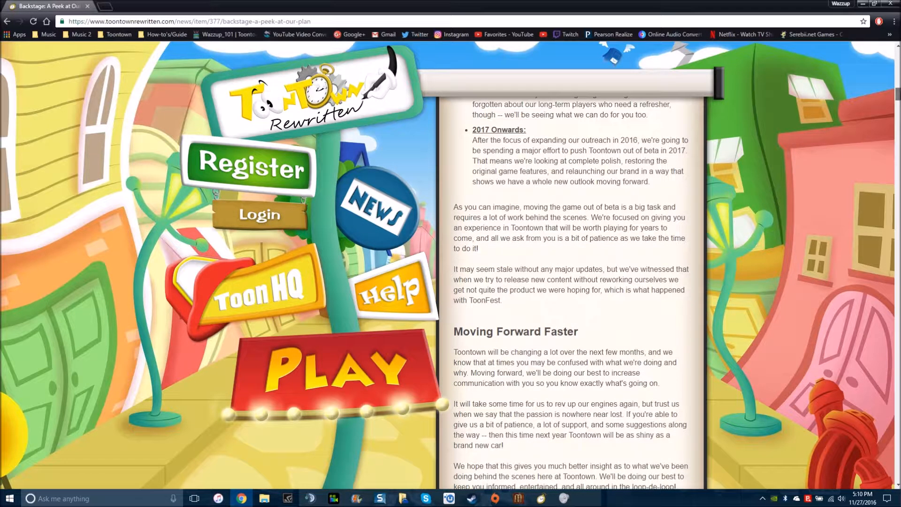
pyautogui.scroll(3)
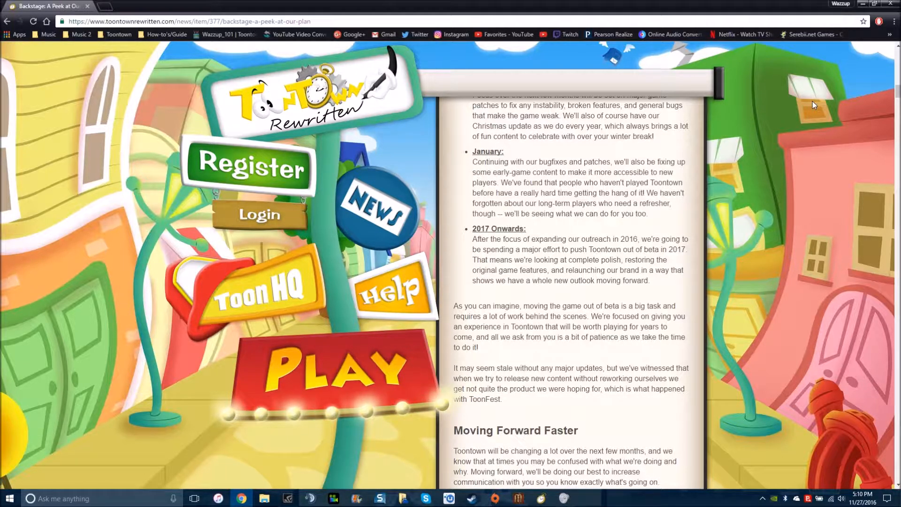
pyautogui.scroll(-3)
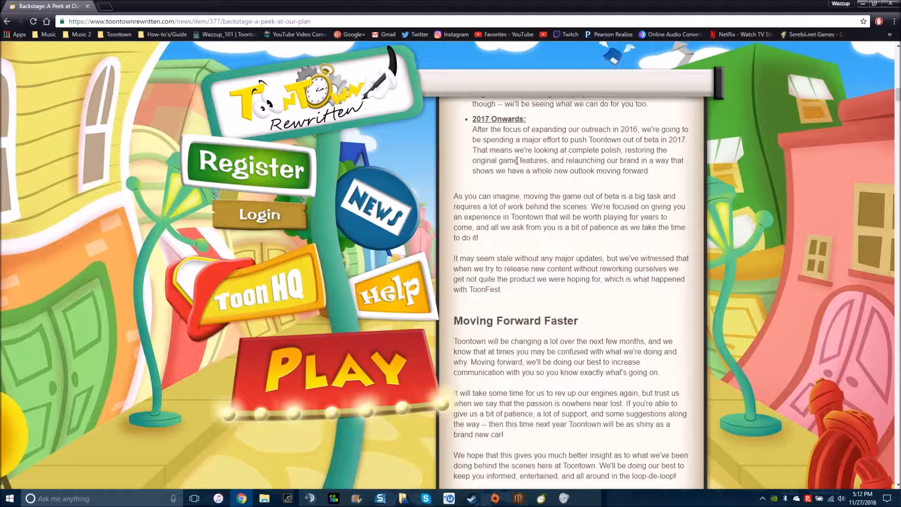
pyautogui.moveTo(792, 128)
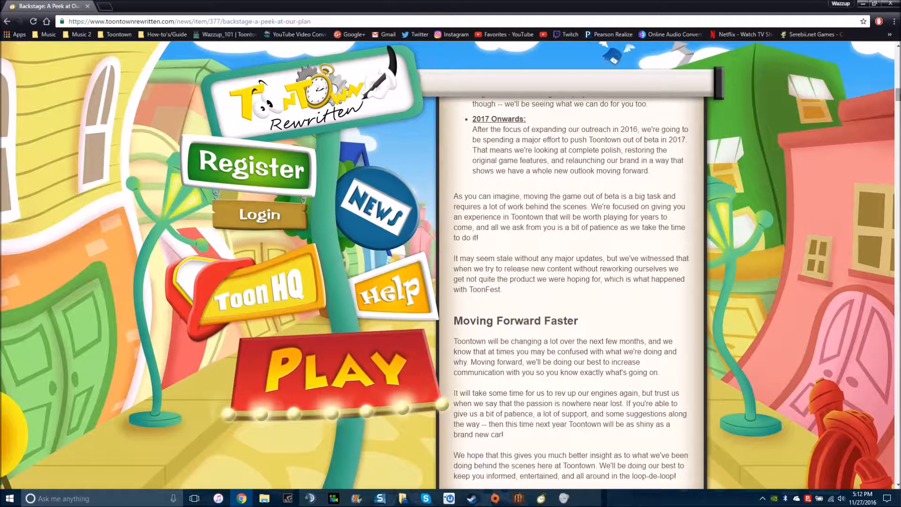
pyautogui.scroll(-3)
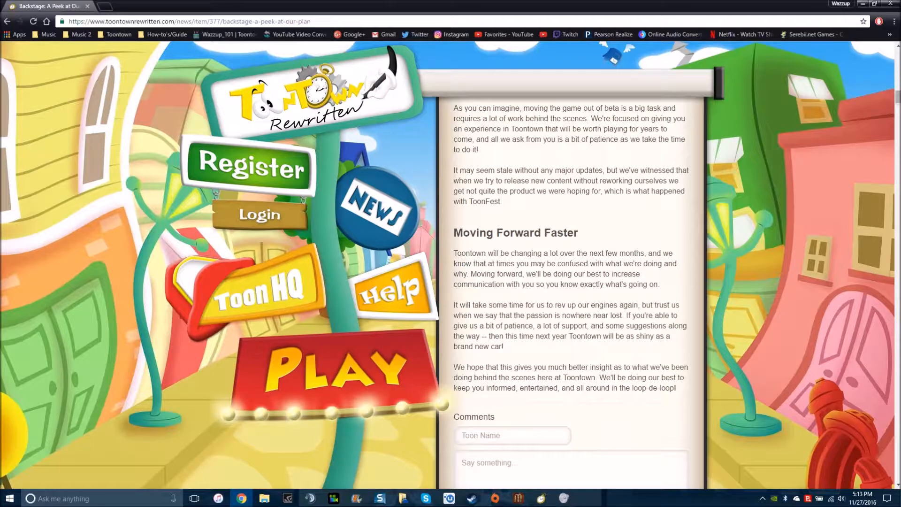
pyautogui.scroll(-3)
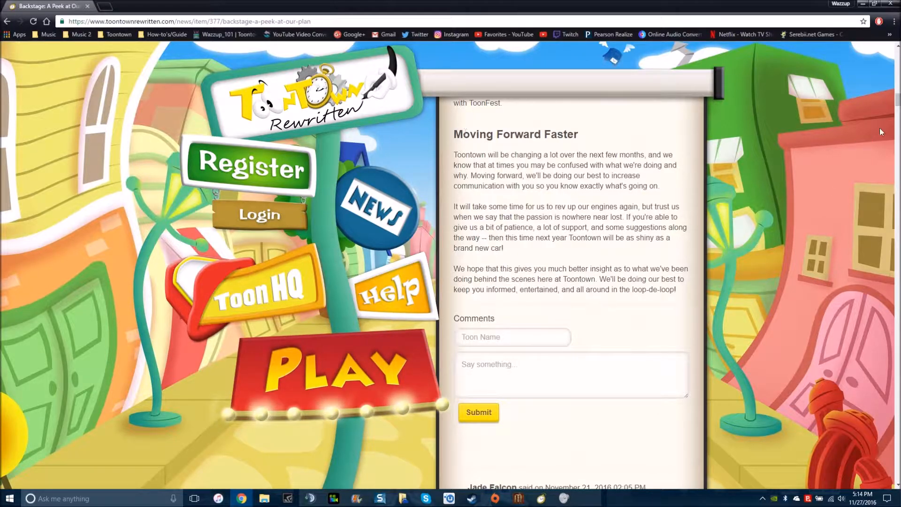
pyautogui.scroll(-3)
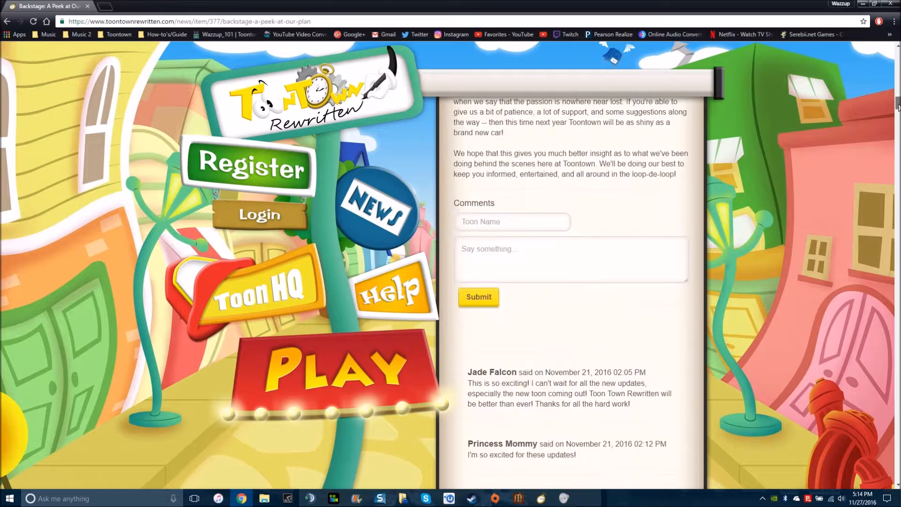
pyautogui.scroll(3)
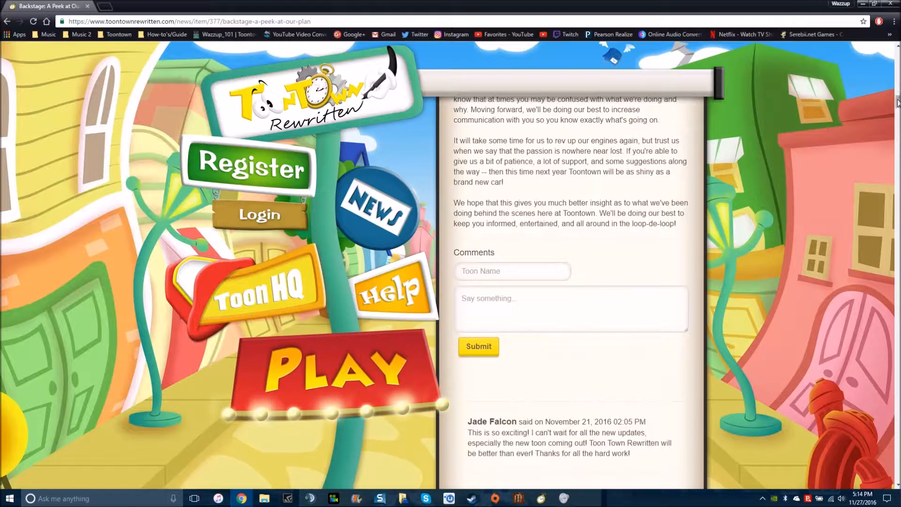
pyautogui.scroll(-3)
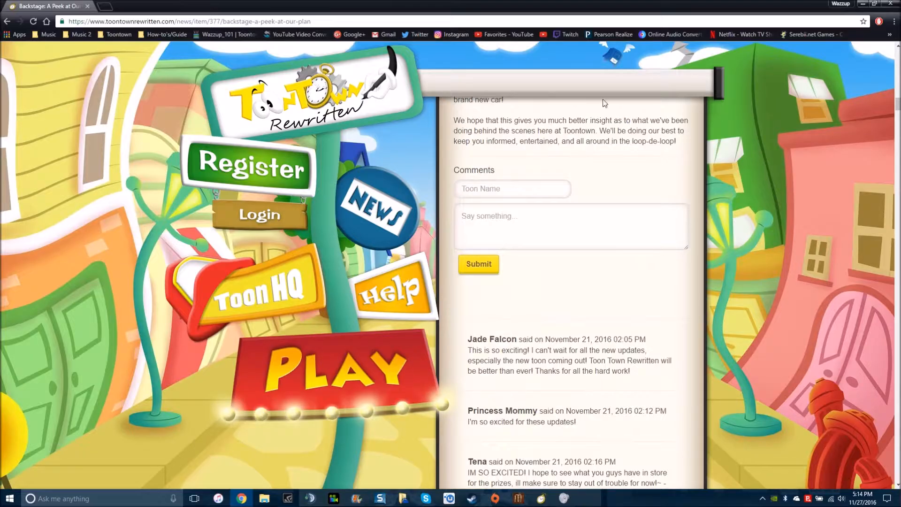
pyautogui.scroll(-3)
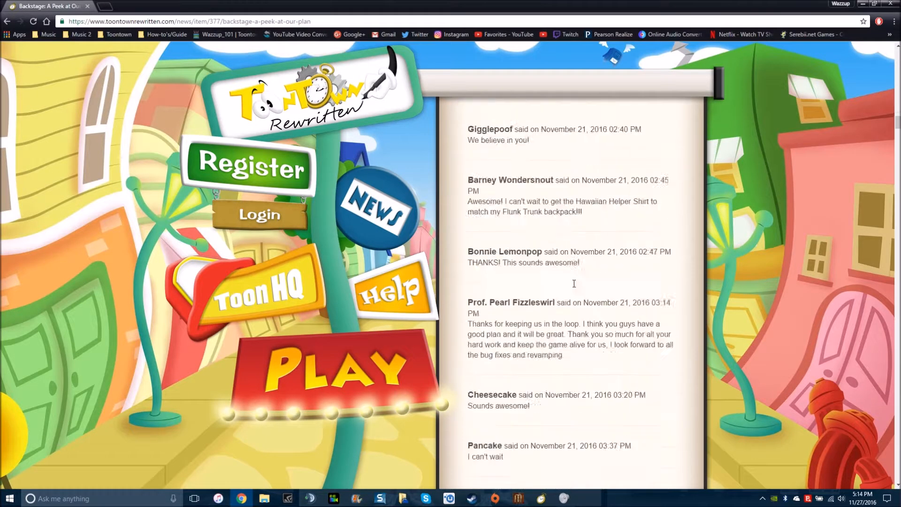
pyautogui.scroll(-3)
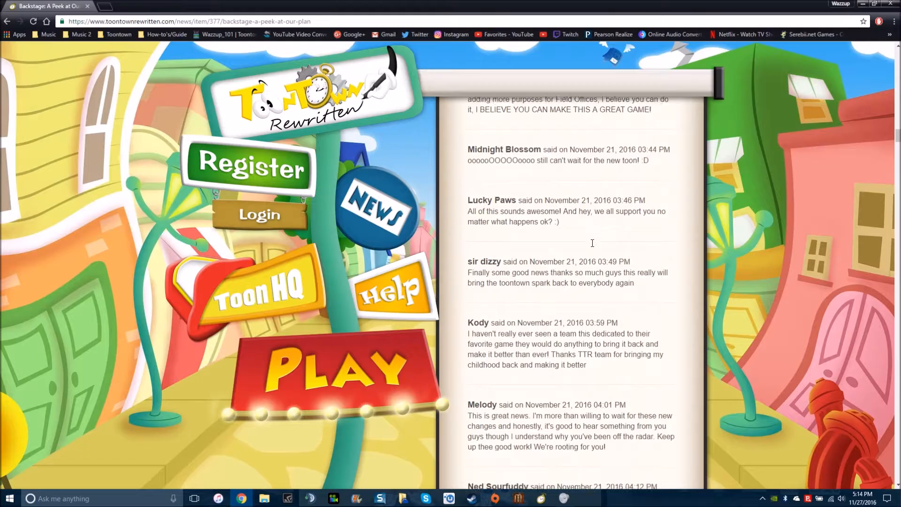
pyautogui.scroll(-3)
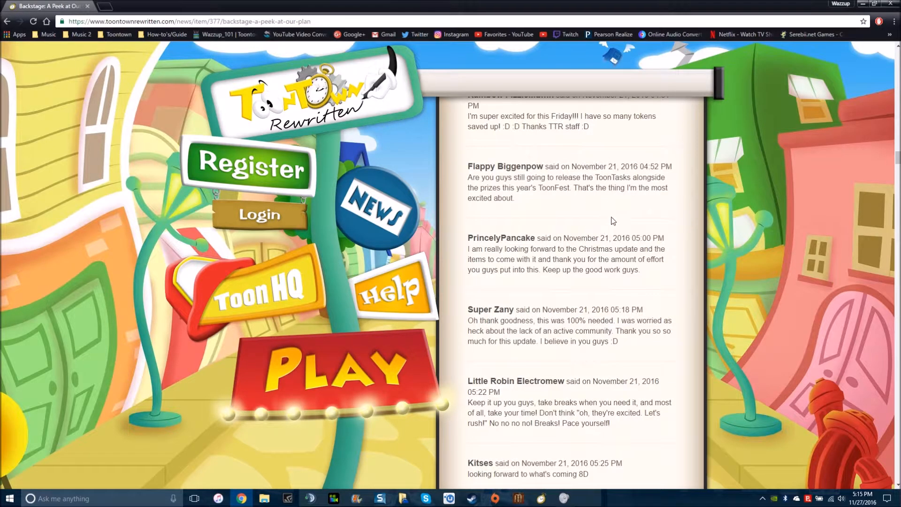
pyautogui.scroll(-3)
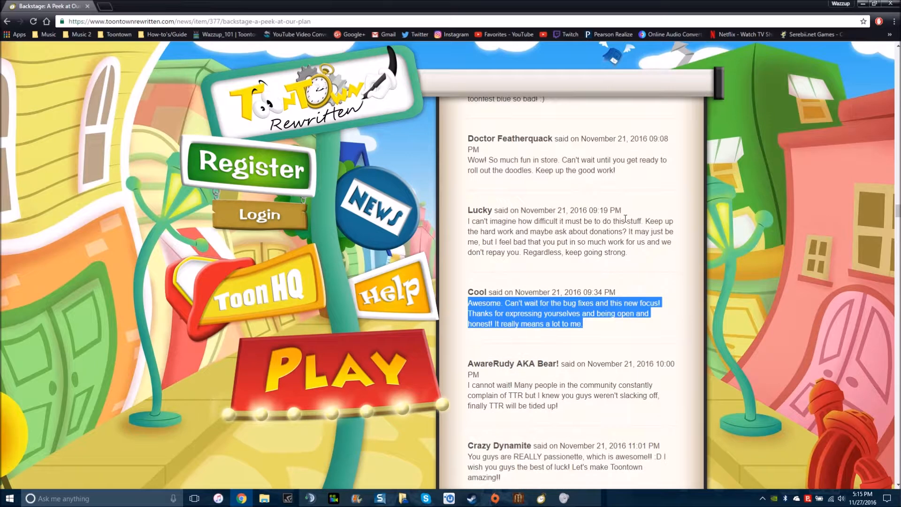
pyautogui.scroll(-3)
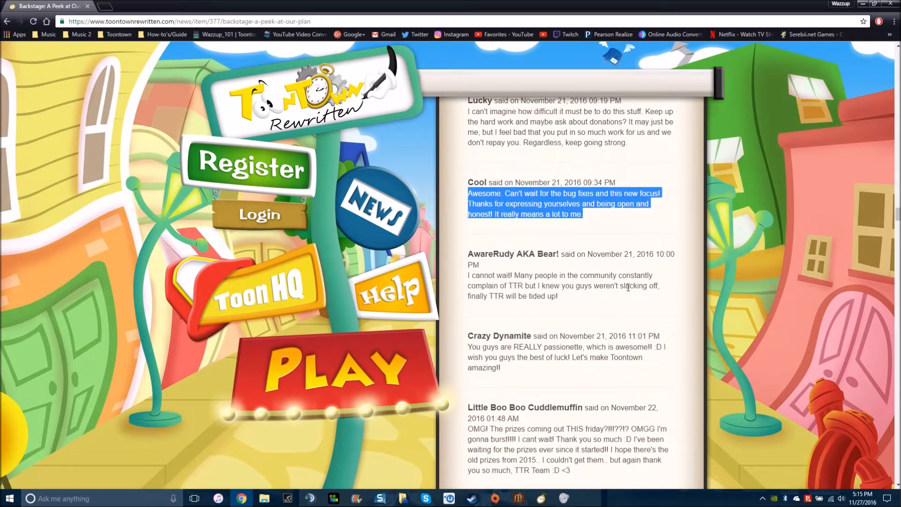
pyautogui.scroll(-3)
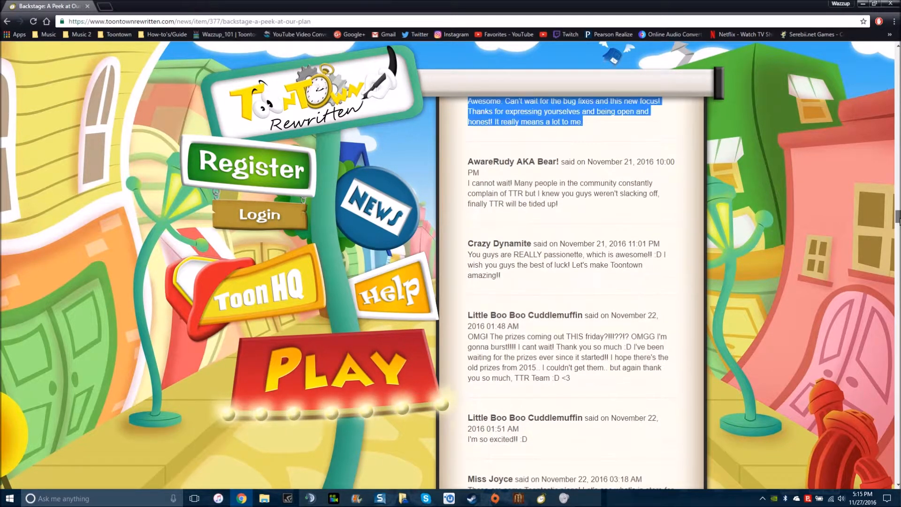
pyautogui.scroll(3)
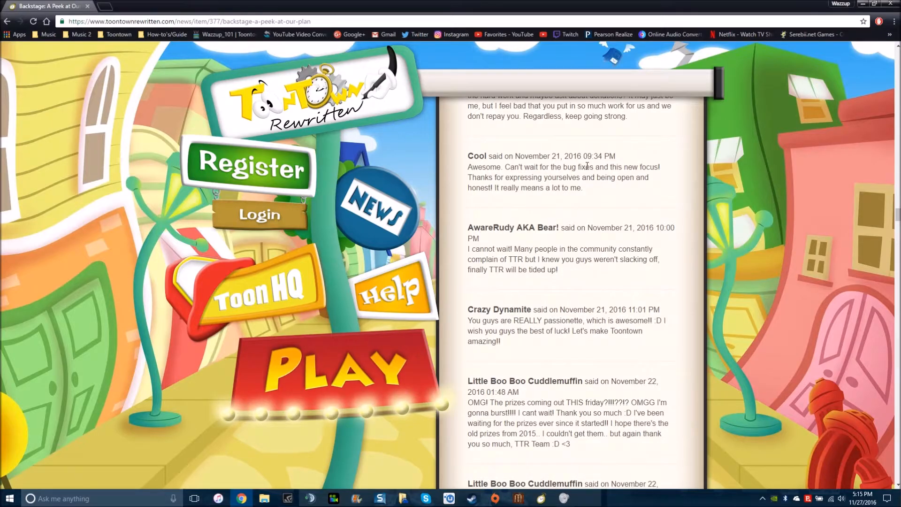
pyautogui.moveTo(878, 208)
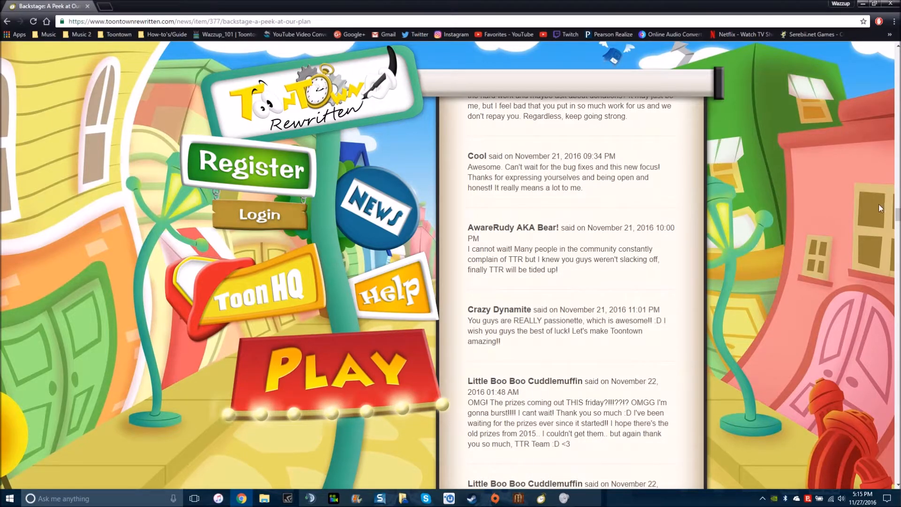
pyautogui.scroll(3)
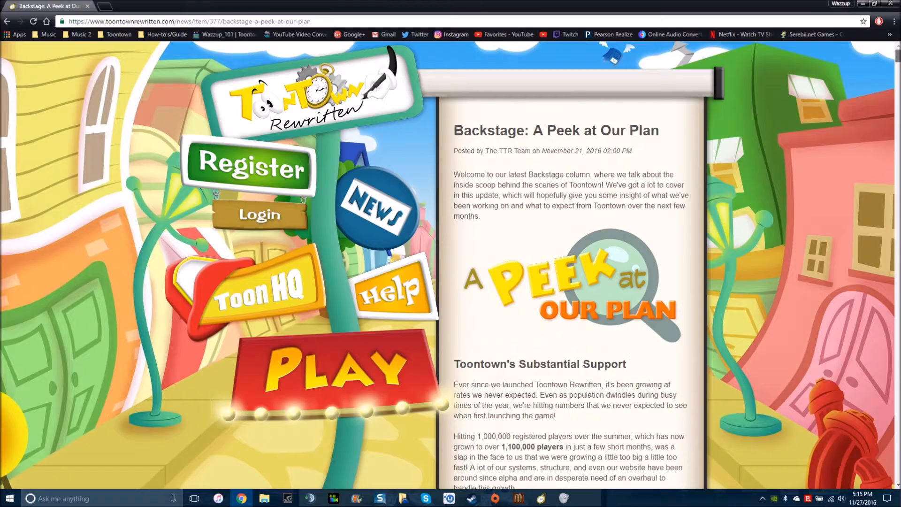